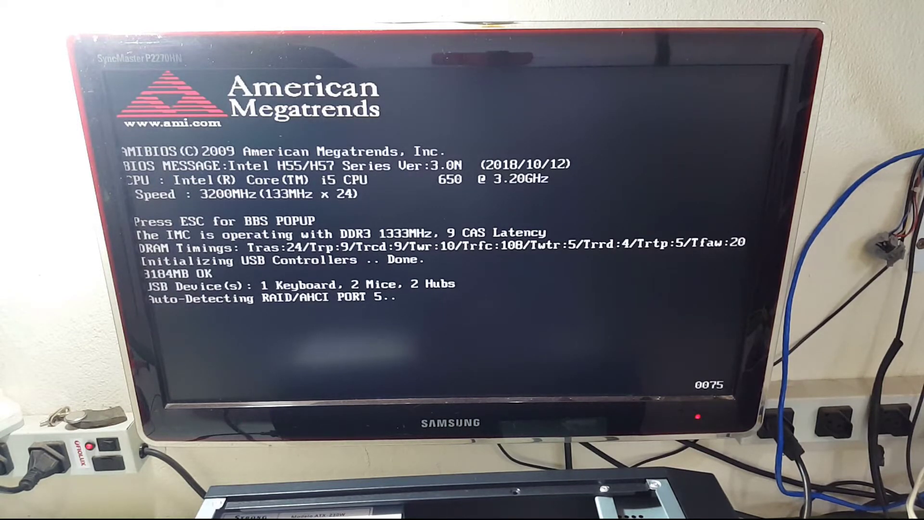
# Enter setup via Del, go to Advanced BIOS Features and bring up the Hard Disk Drives list.
pyautogui.press('delete')
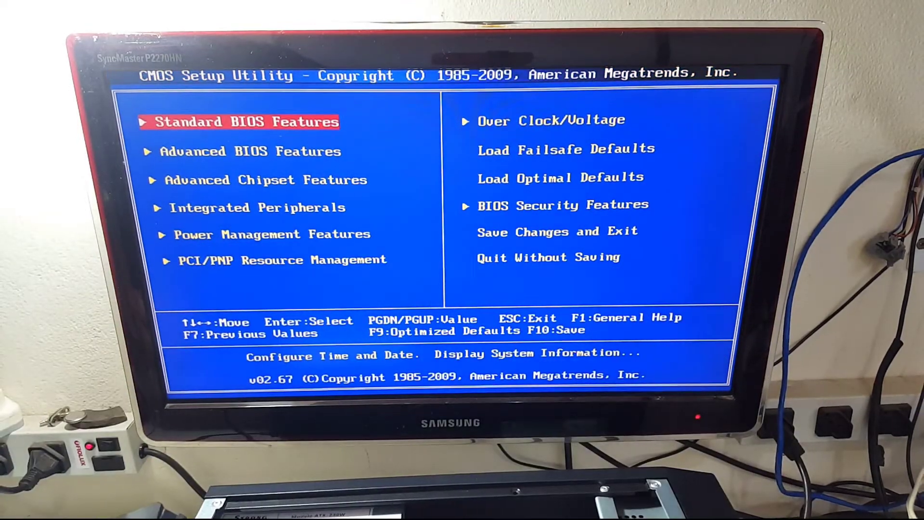
pyautogui.press('Down')
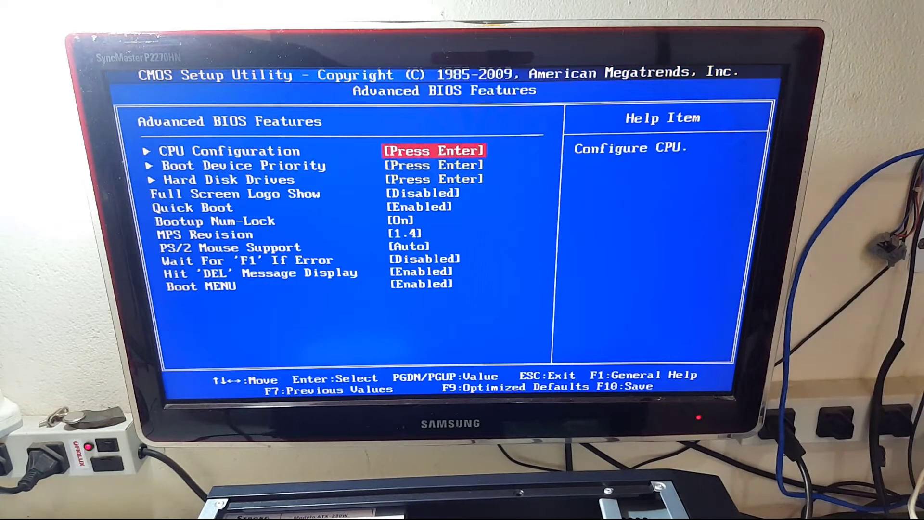
pyautogui.press('Down')
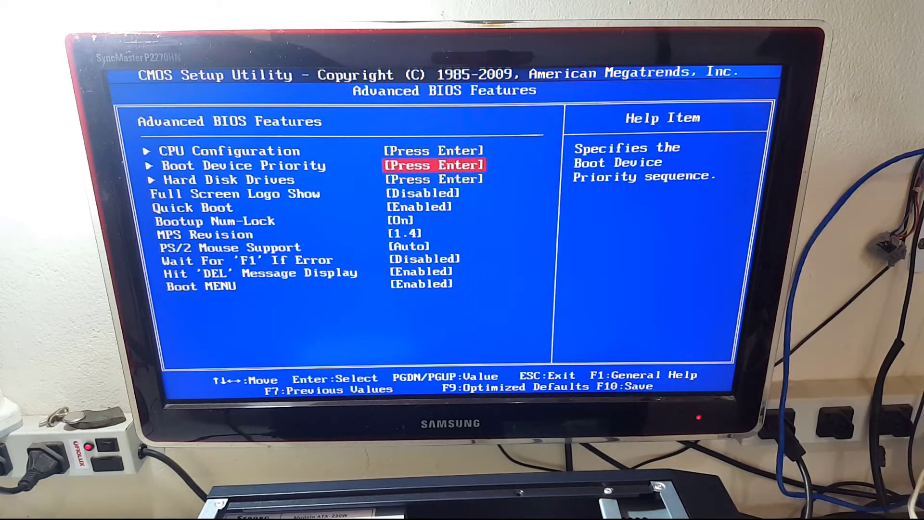
pyautogui.press('enter')
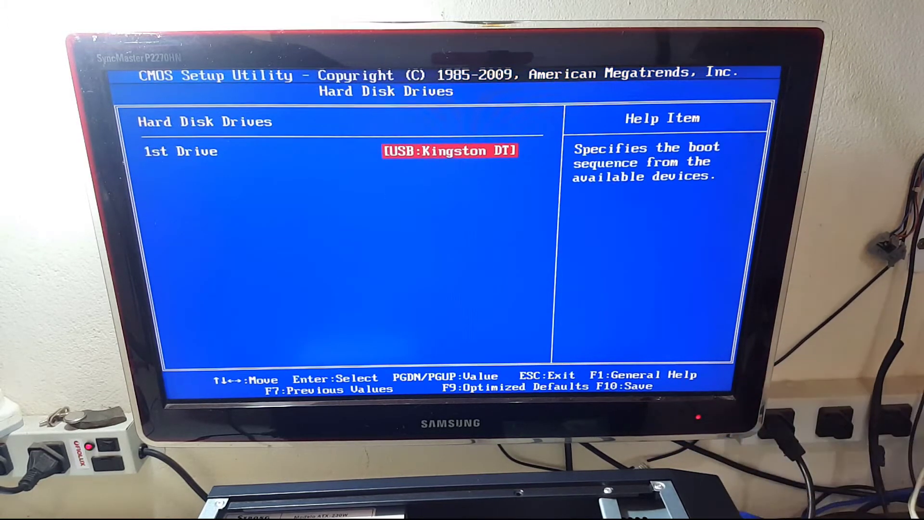
# View the 1st Drive choices (USB:Kingston DT, Disabled) and dismiss them unchanged.
pyautogui.press('enter')
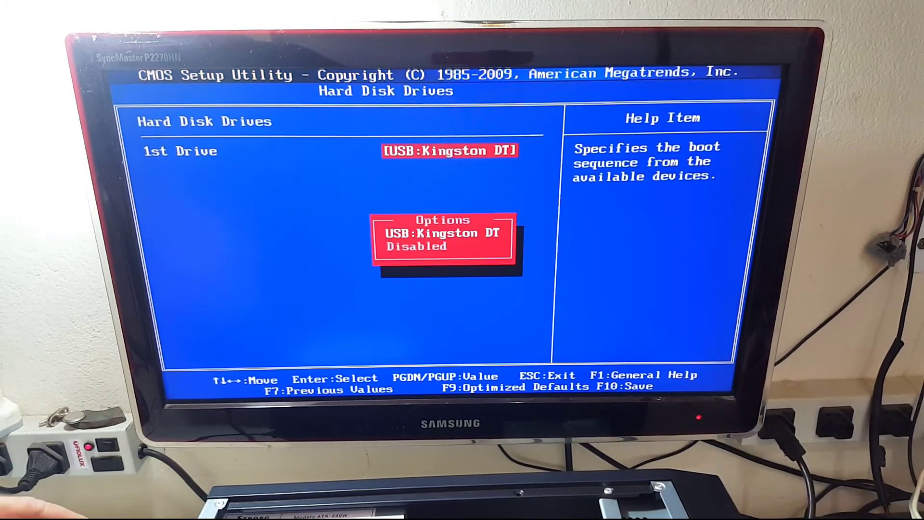
pyautogui.press('Escape')
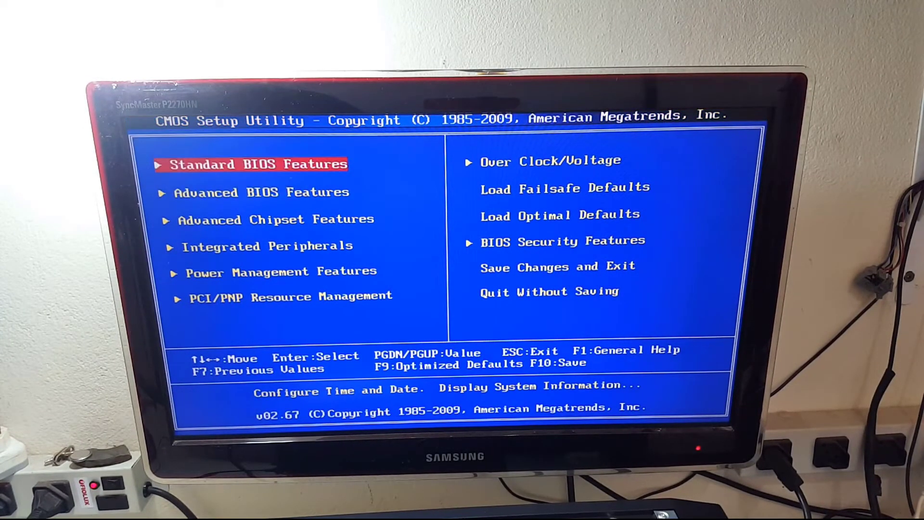
# Return to Advanced BIOS Features and highlight Boot Device Priority.
pyautogui.press('down')
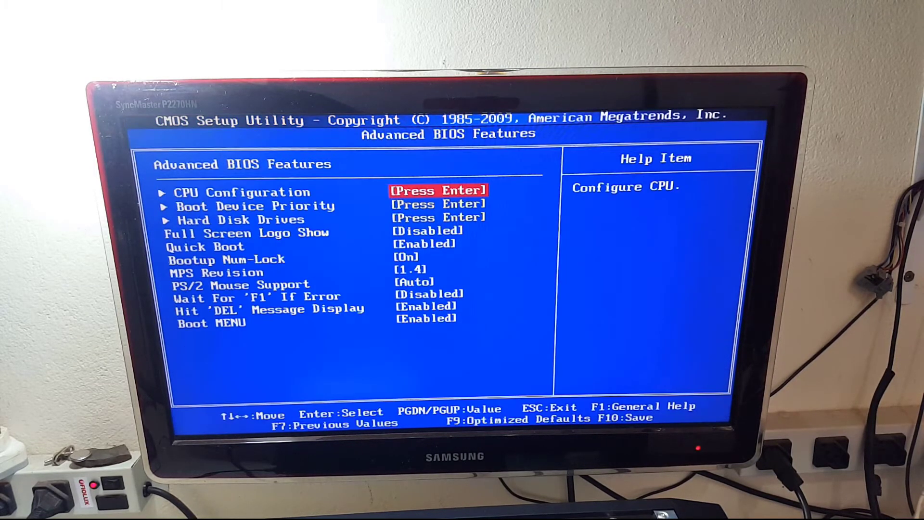
pyautogui.press('down')
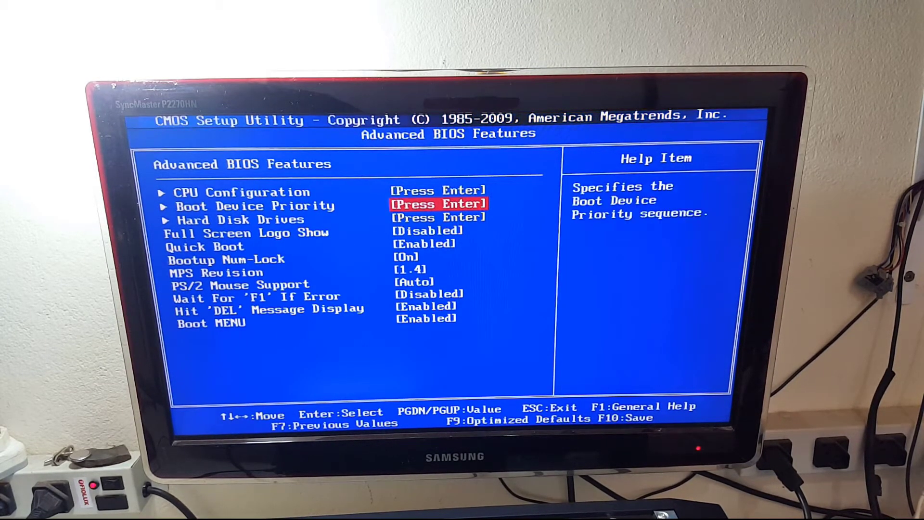